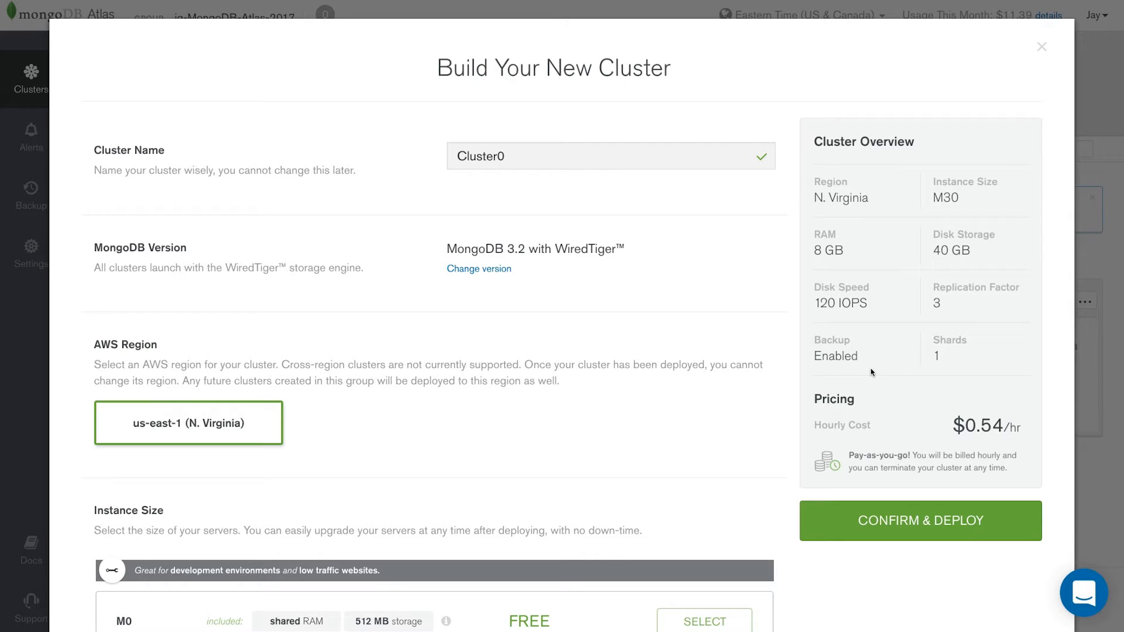
Step: Pick MongoDB 3.4 in the new-cluster form, then close it without deploying
{"action": "scroll", "scroll_direction": "down", "scroll_amount": 3}
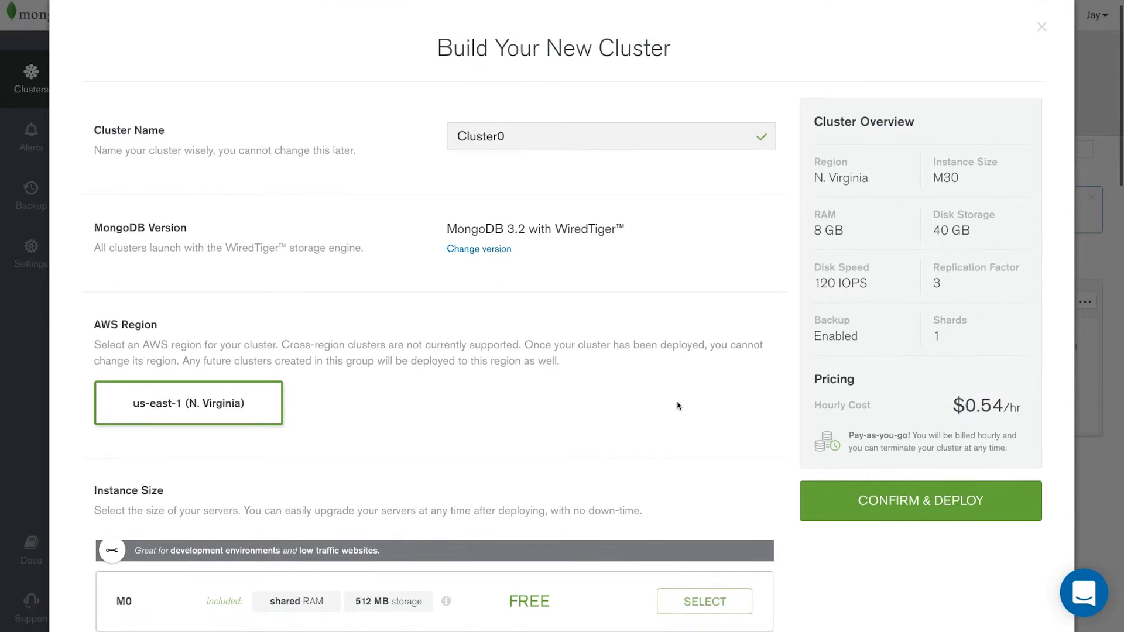
{"action": "mouse_move", "coordinate": [599, 401]}
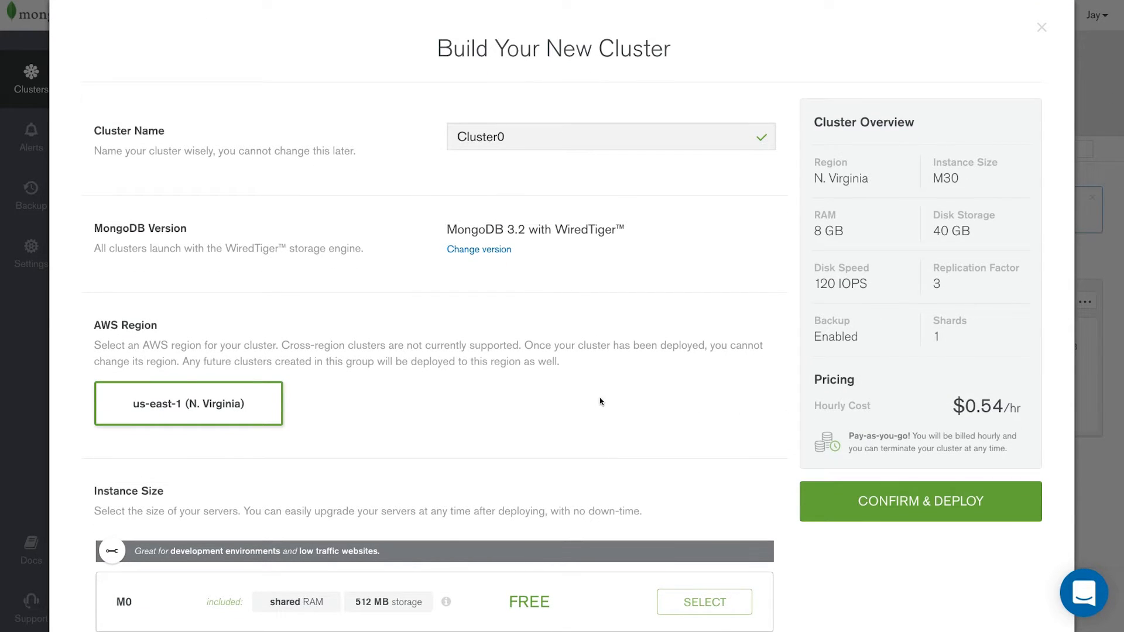
{"action": "mouse_move", "coordinate": [479, 249]}
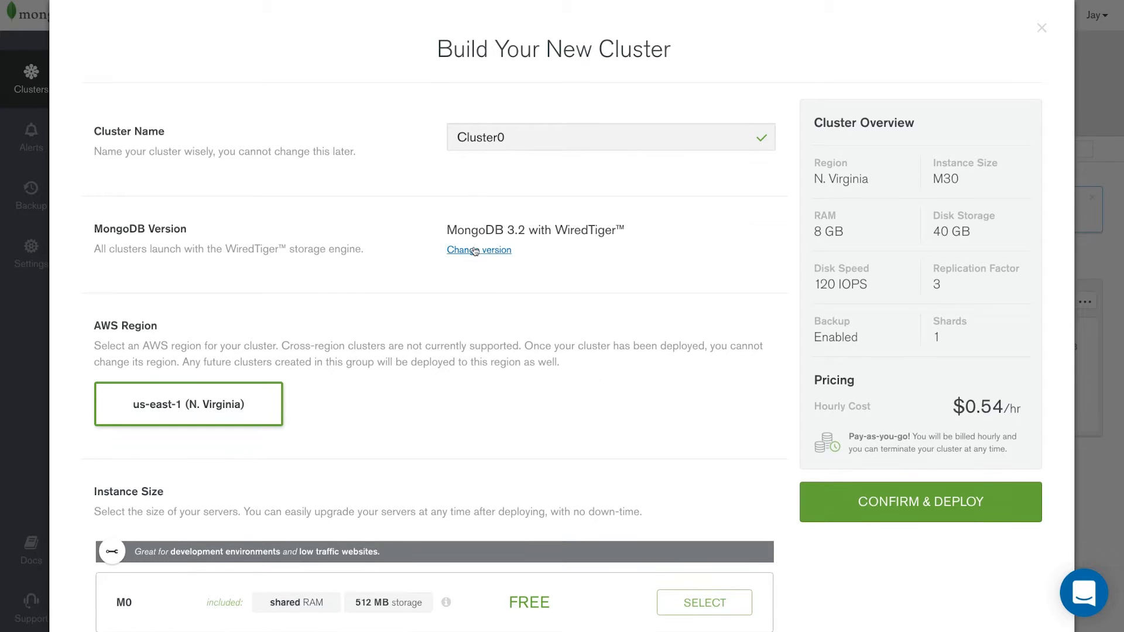
{"action": "left_click", "coordinate": [479, 250]}
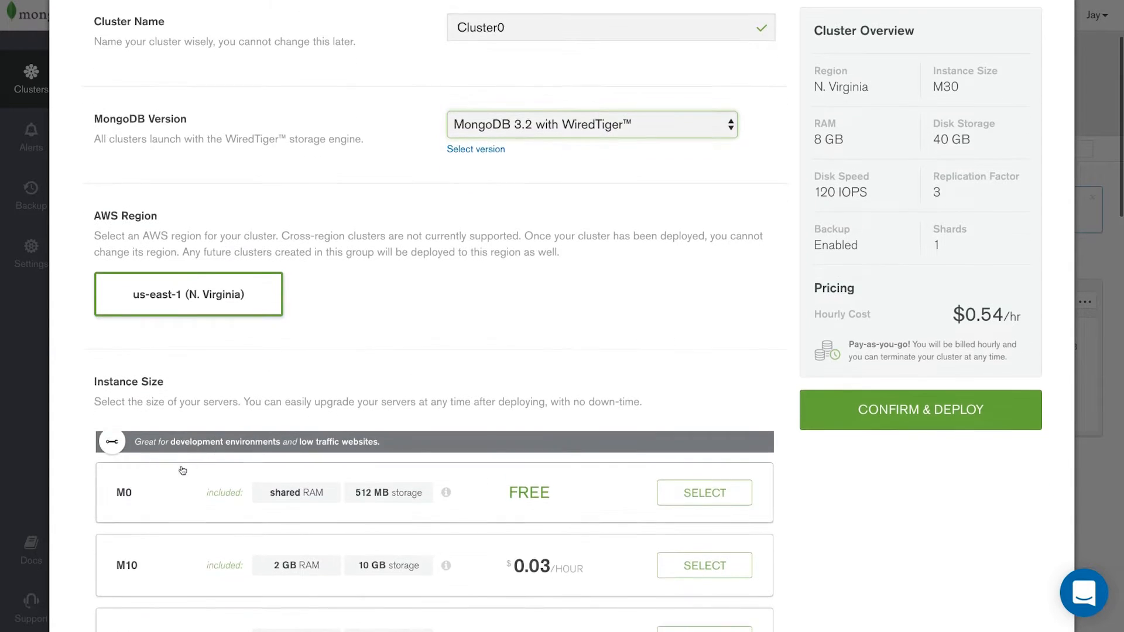
{"action": "left_click", "coordinate": [703, 492]}
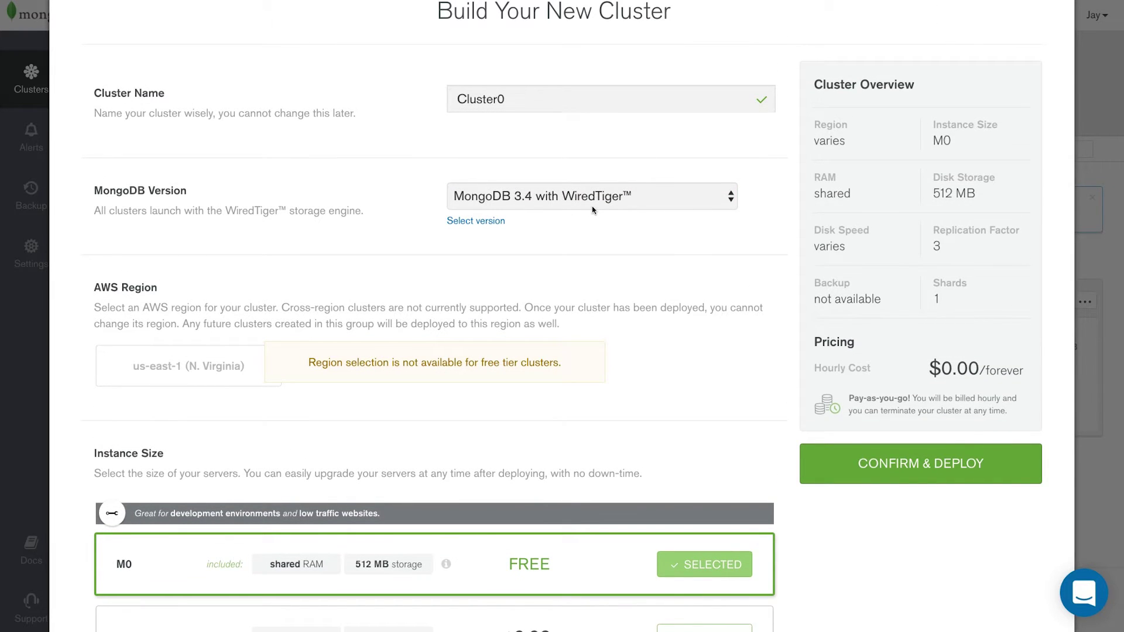
{"action": "mouse_move", "coordinate": [683, 463]}
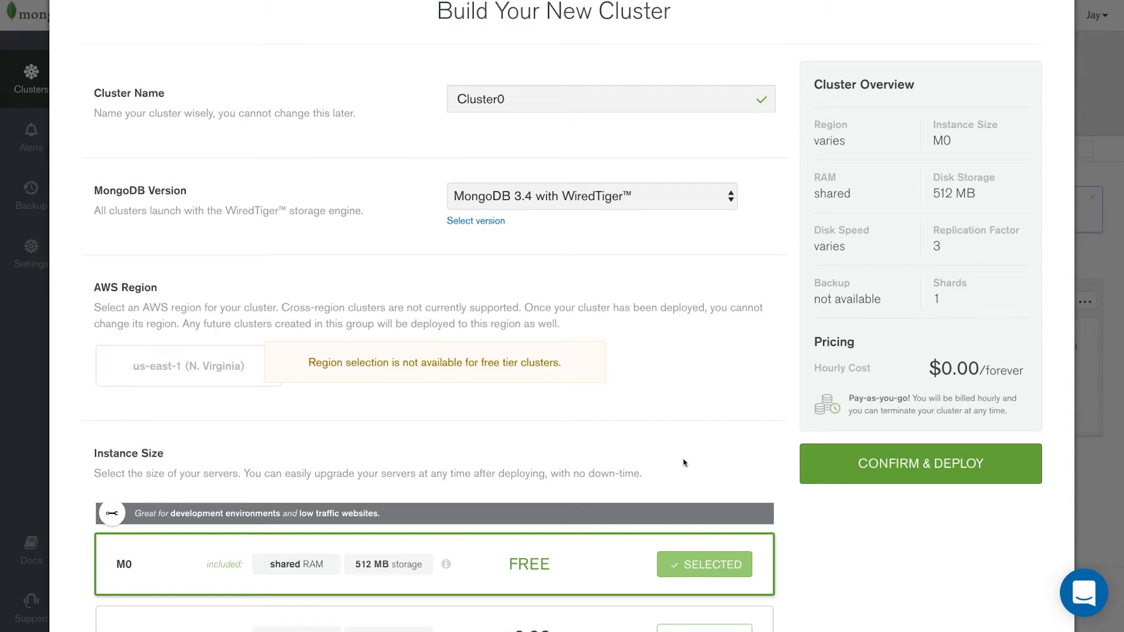
{"action": "left_click", "coordinate": [919, 463]}
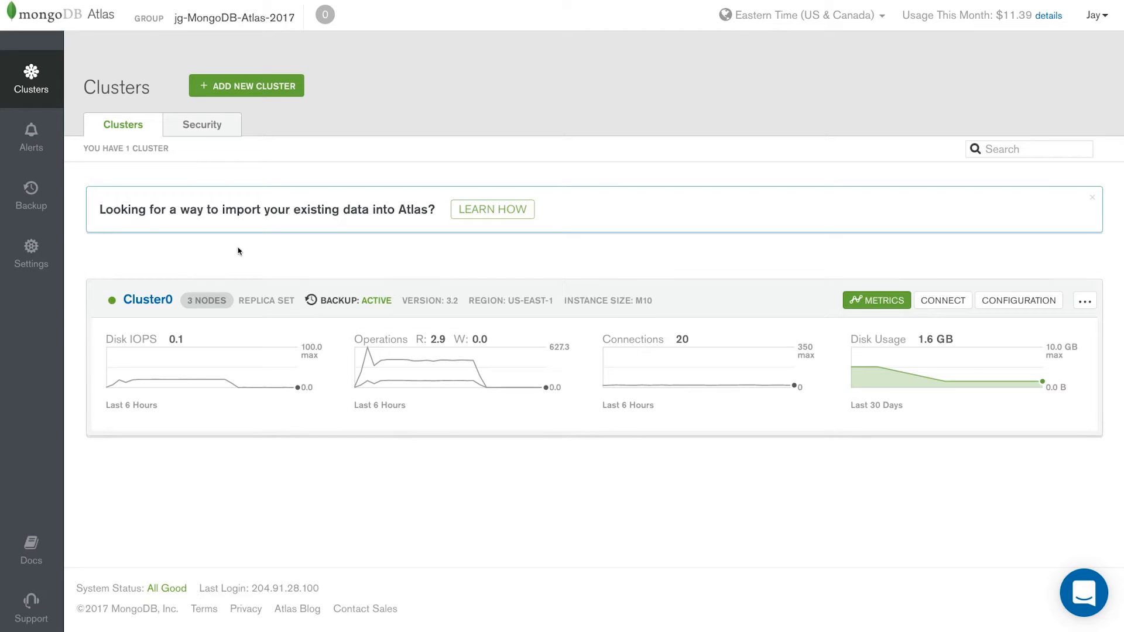
{"action": "left_click", "coordinate": [147, 299]}
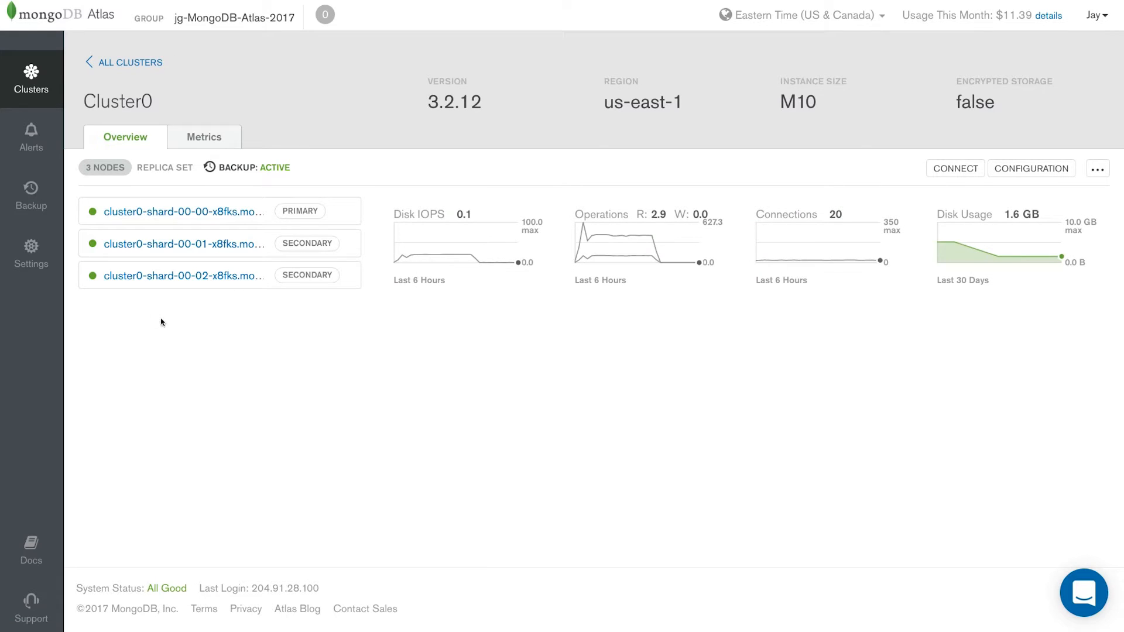
{"action": "mouse_move", "coordinate": [461, 119]}
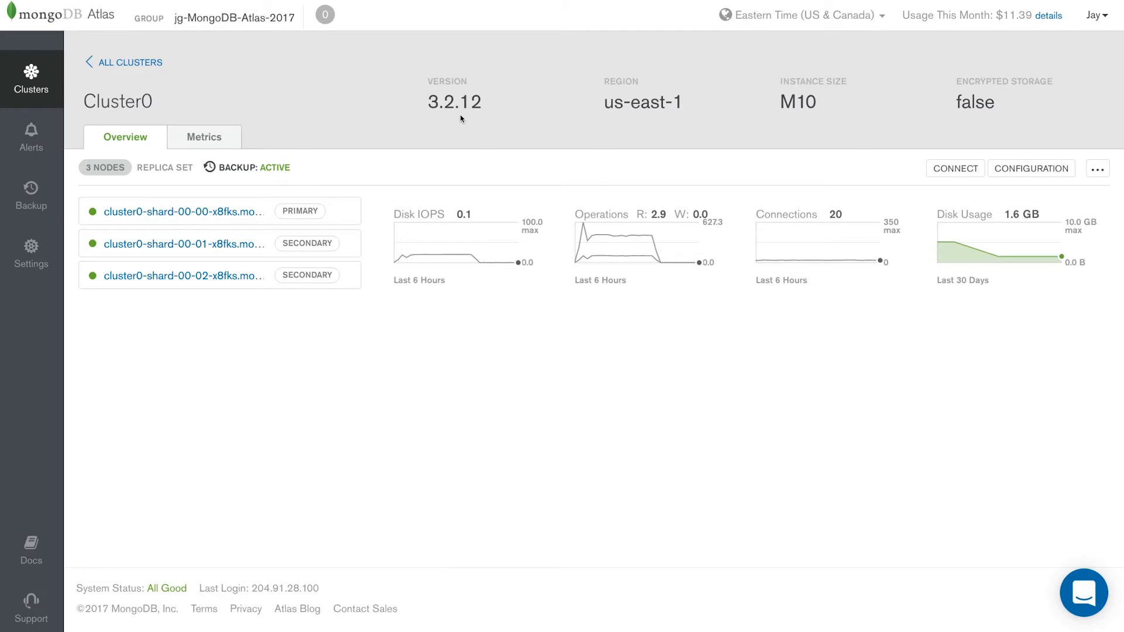
{"action": "left_click", "coordinate": [128, 61]}
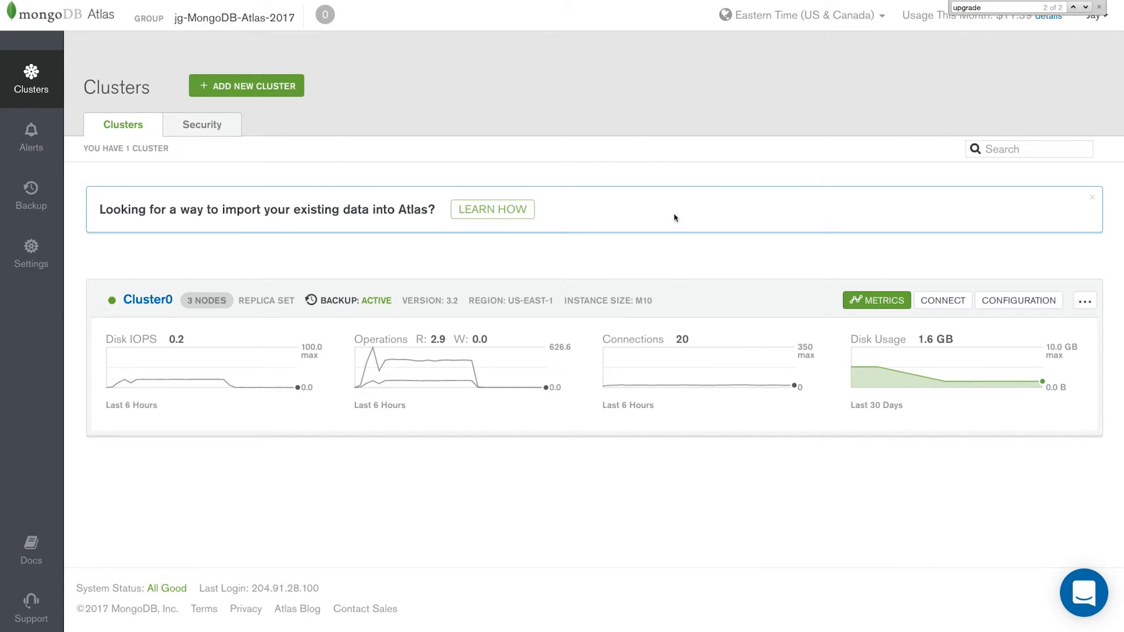
{"action": "left_click", "coordinate": [31, 137]}
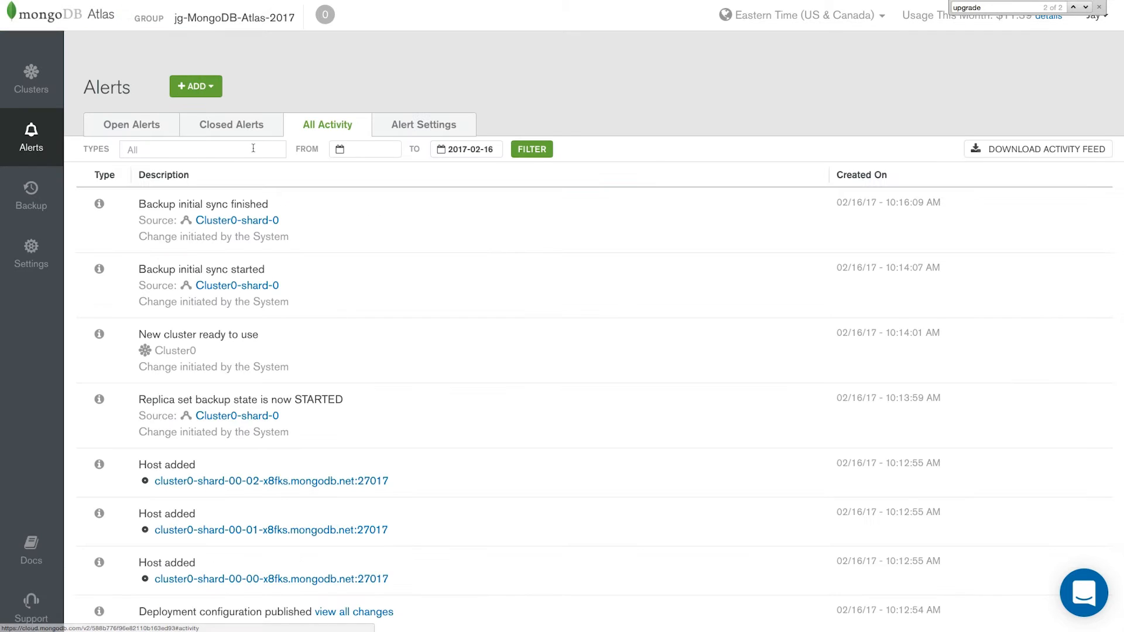
{"action": "left_click", "coordinate": [201, 149]}
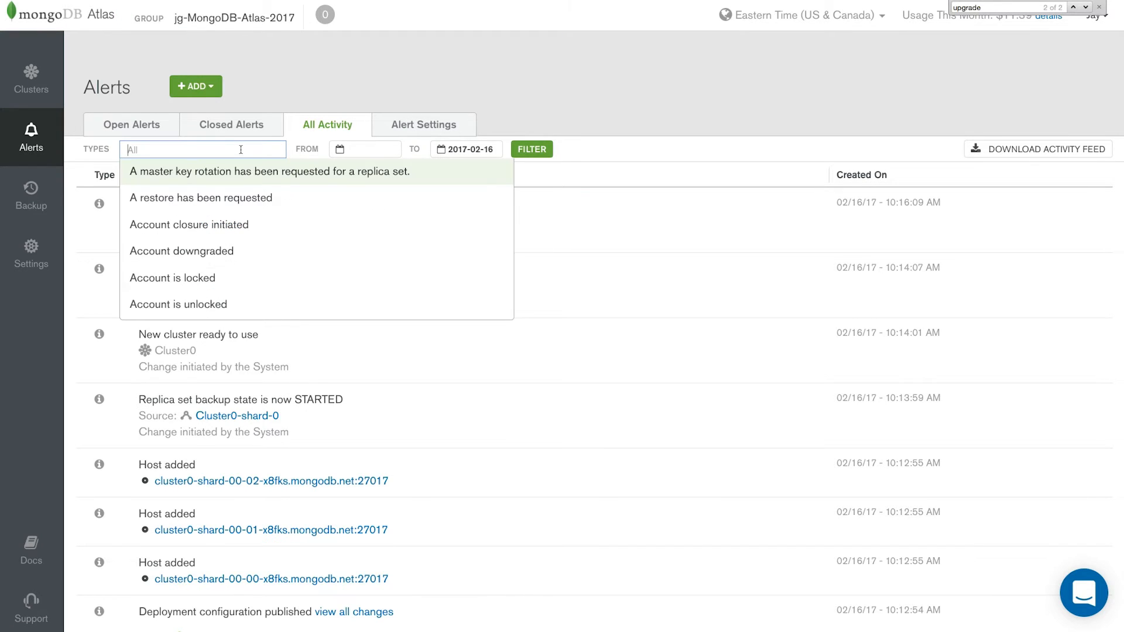
{"action": "type", "text": "upgr"}
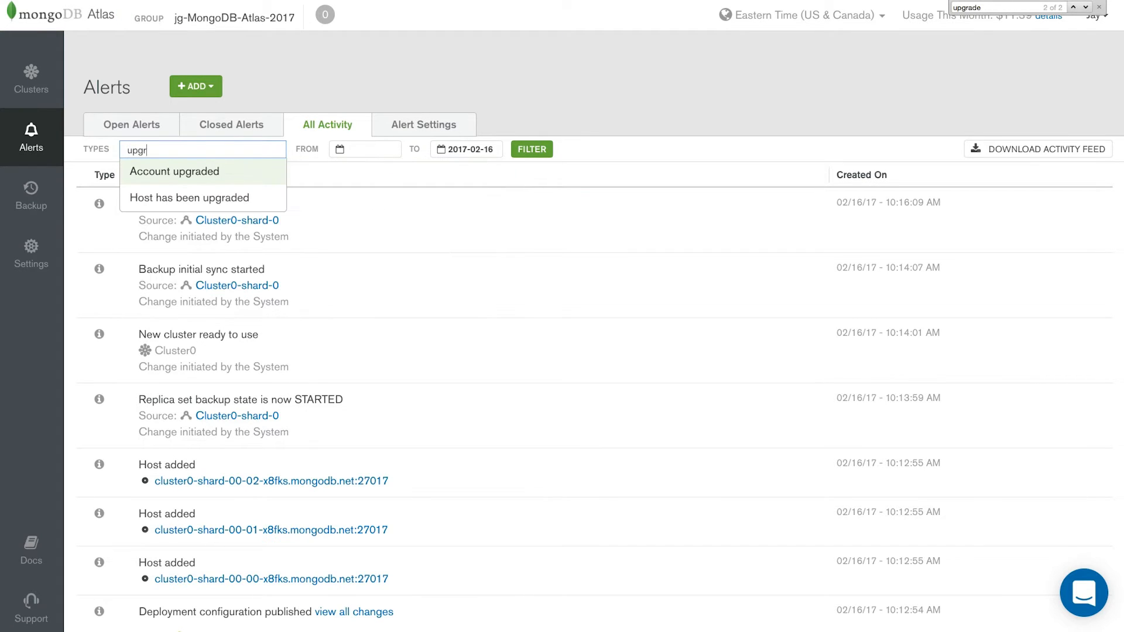
{"action": "left_click", "coordinate": [189, 197]}
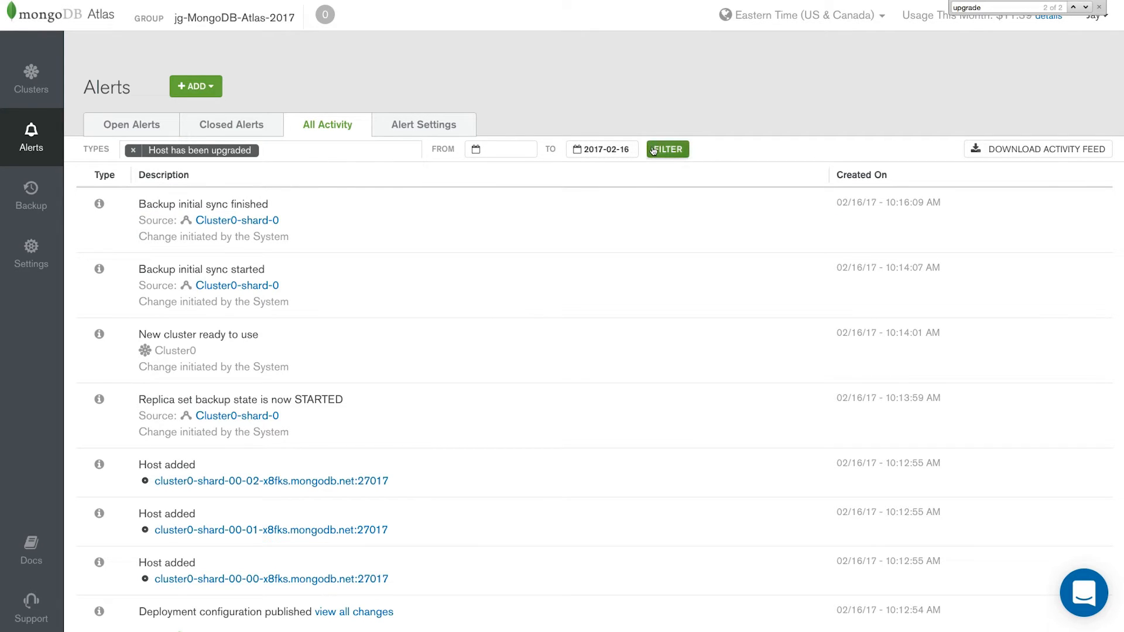
{"action": "left_click", "coordinate": [667, 150]}
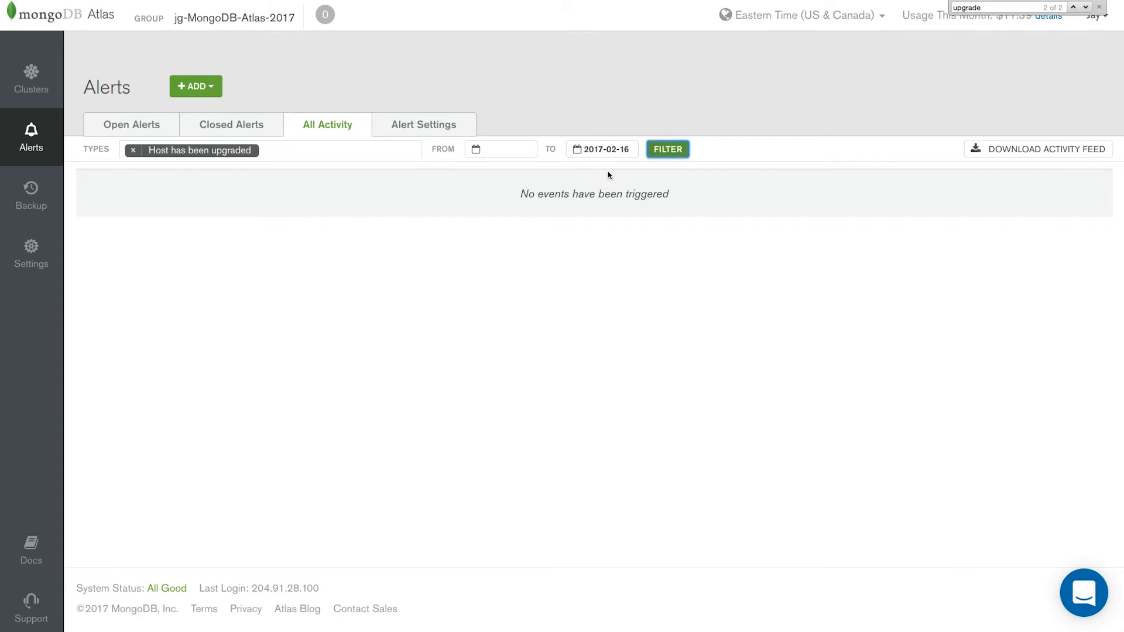
{"action": "mouse_move", "coordinate": [198, 188]}
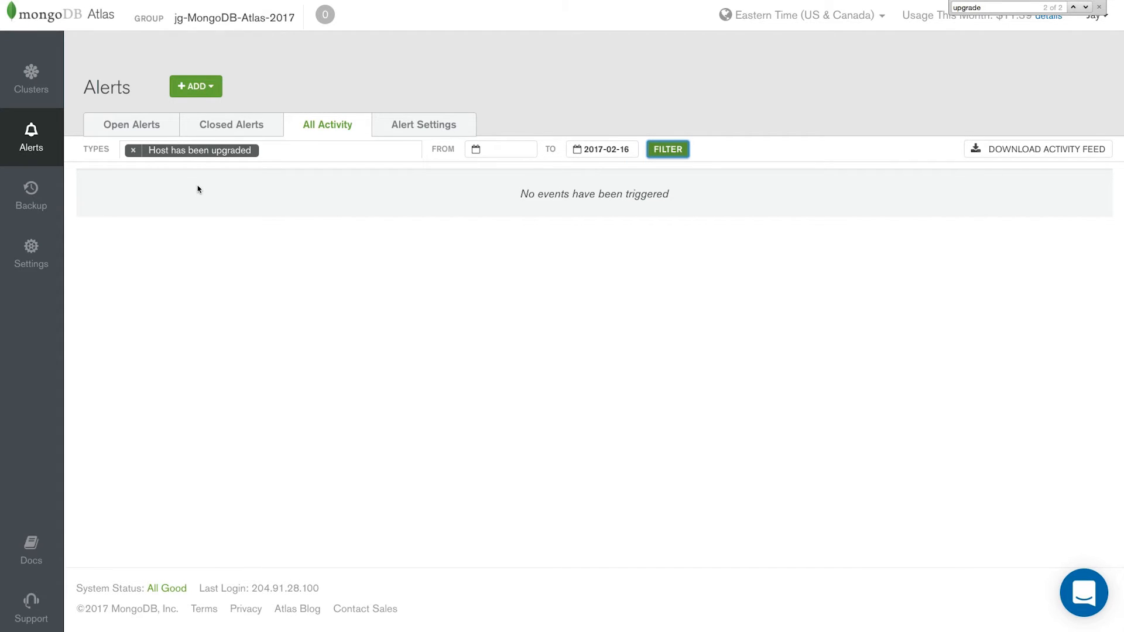
{"action": "left_click", "coordinate": [31, 77]}
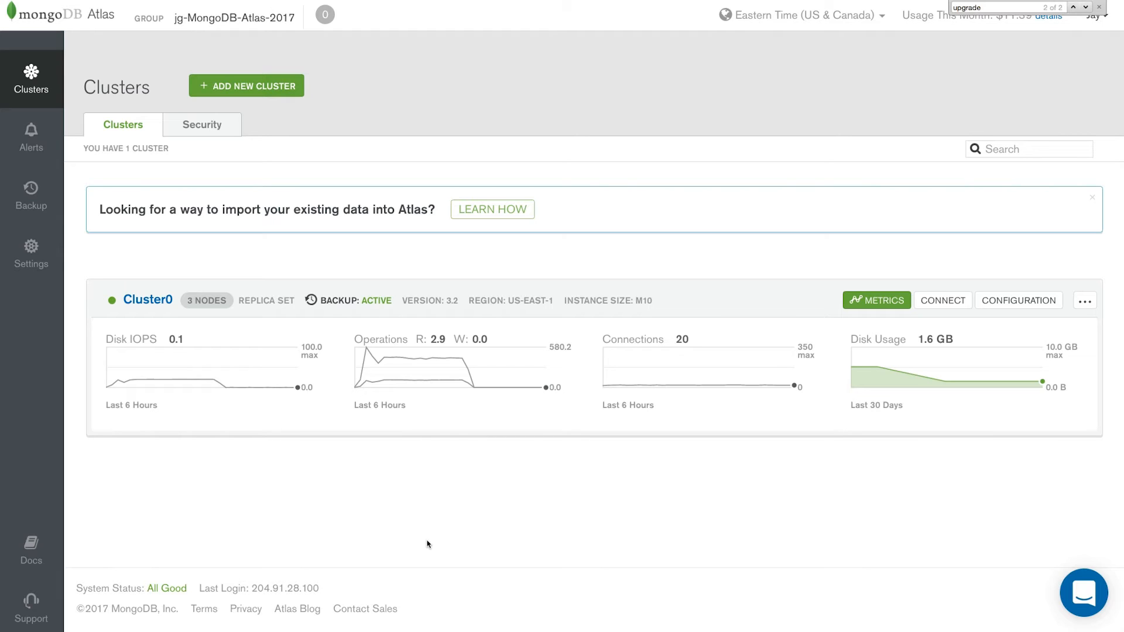
{"action": "mouse_move", "coordinate": [31, 197]}
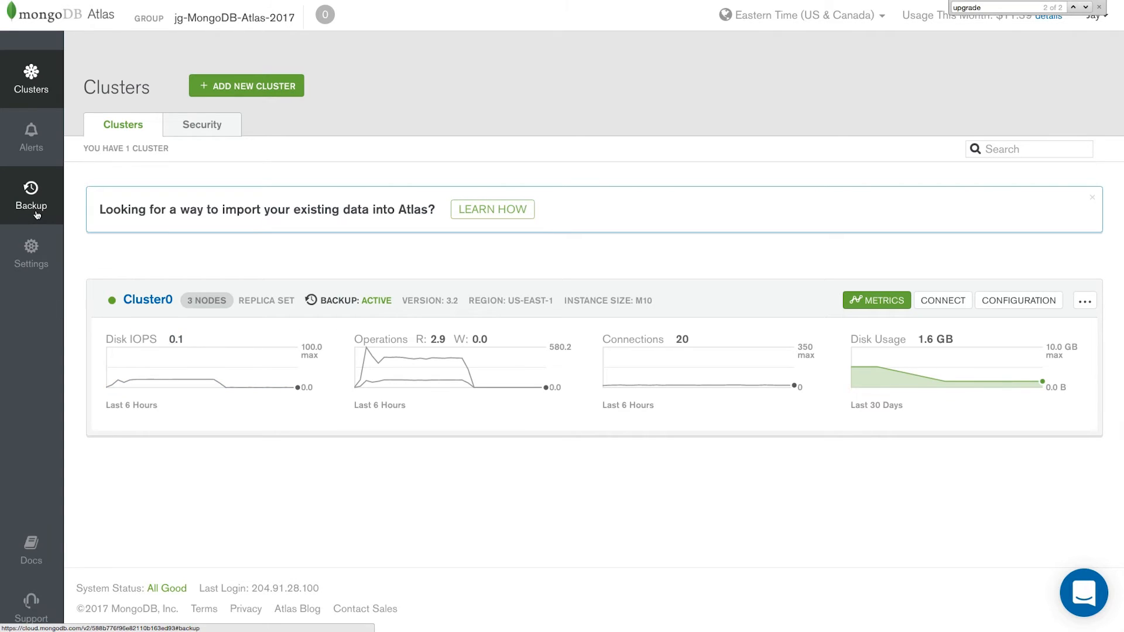
Step: Check Cluster0-shard-0's backup snapshots (mongod 3.2.12), then return to the Clusters list
{"action": "left_click", "coordinate": [31, 196]}
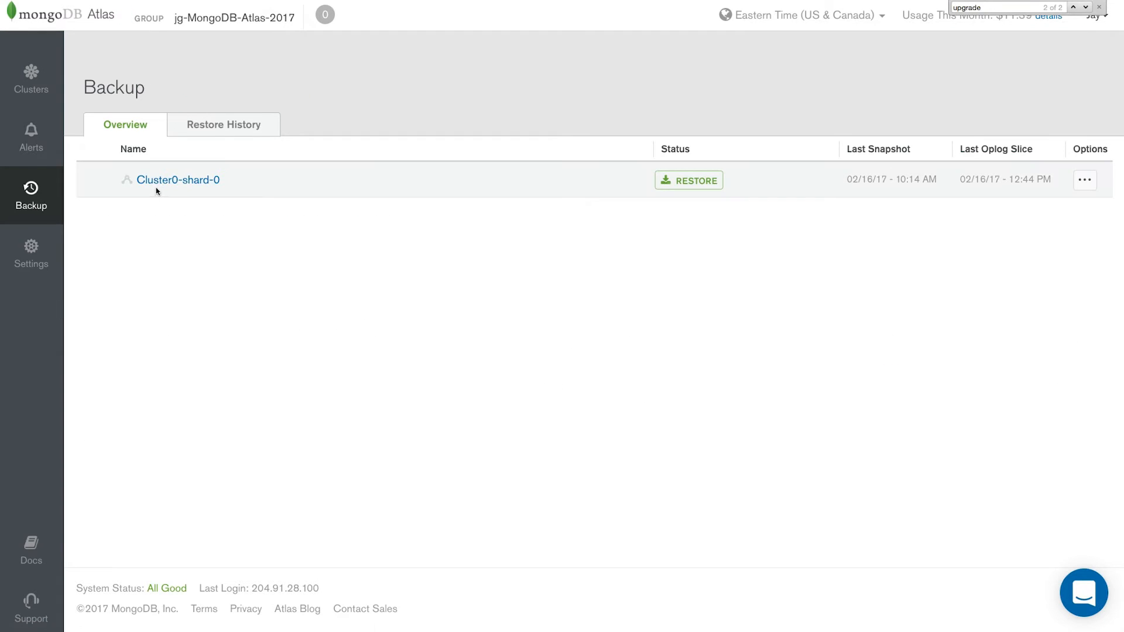
{"action": "left_click", "coordinate": [178, 179]}
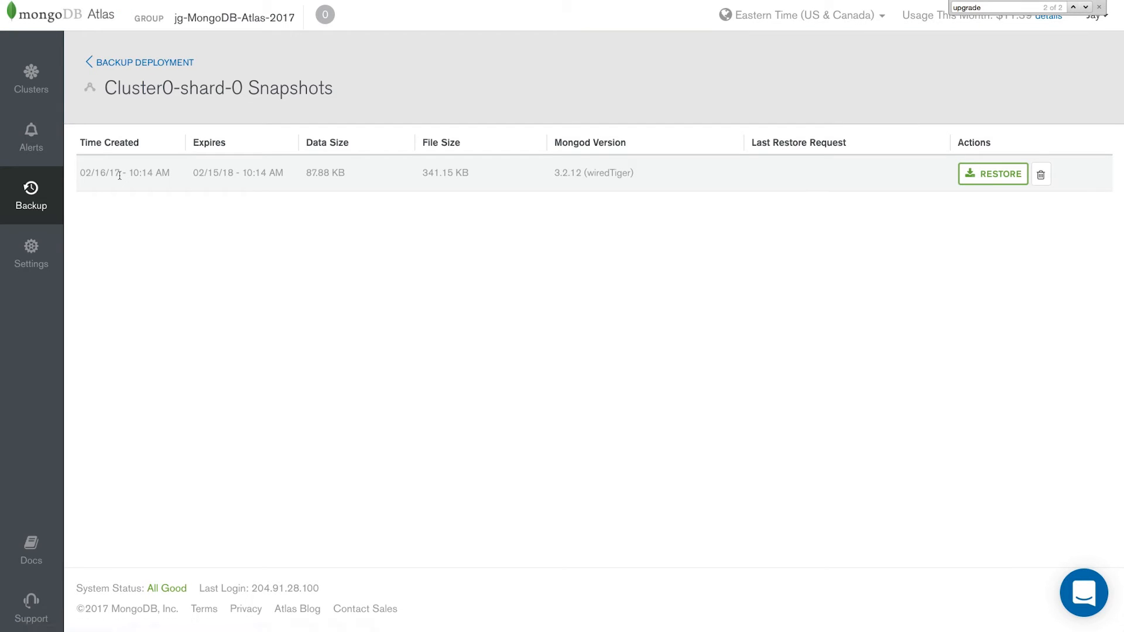
{"action": "mouse_move", "coordinate": [509, 194]}
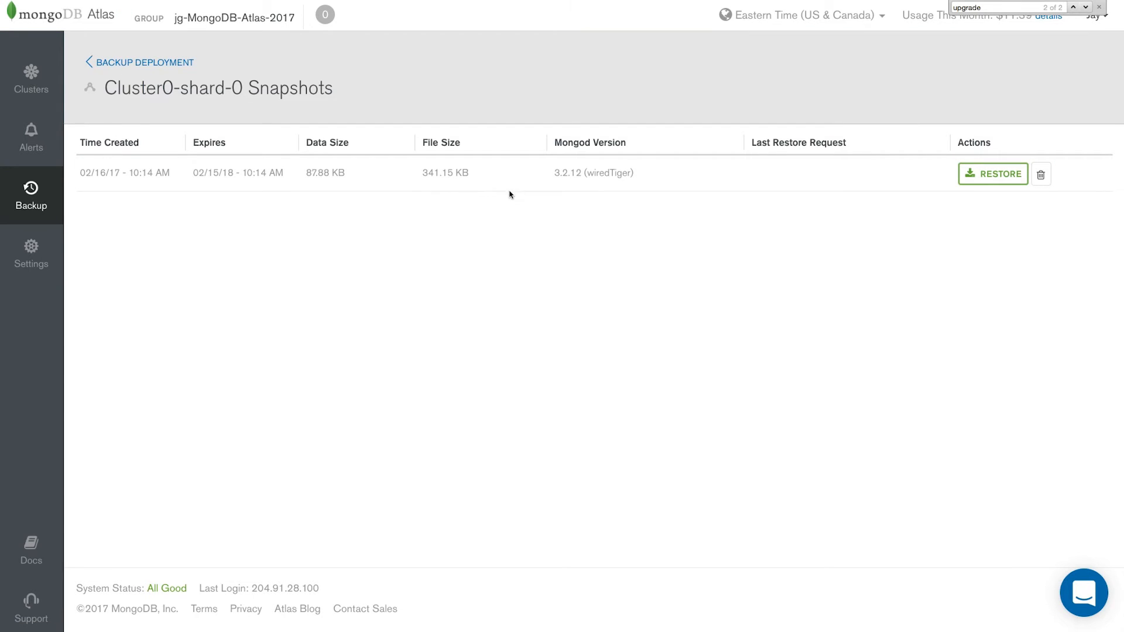
{"action": "mouse_move", "coordinate": [571, 183]}
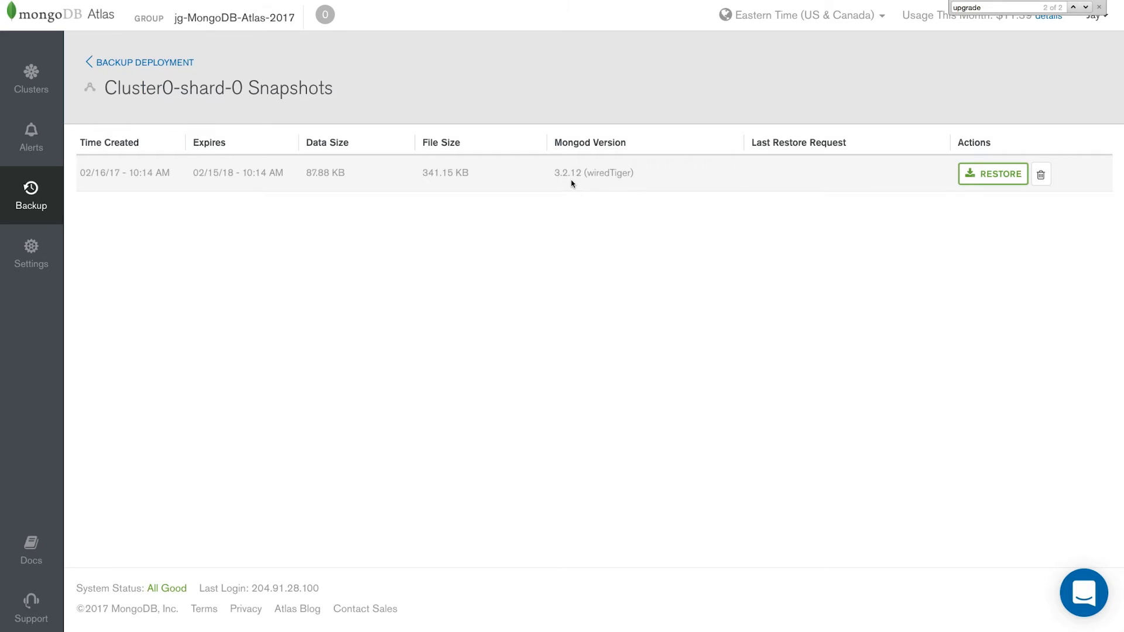
{"action": "left_click", "coordinate": [31, 77]}
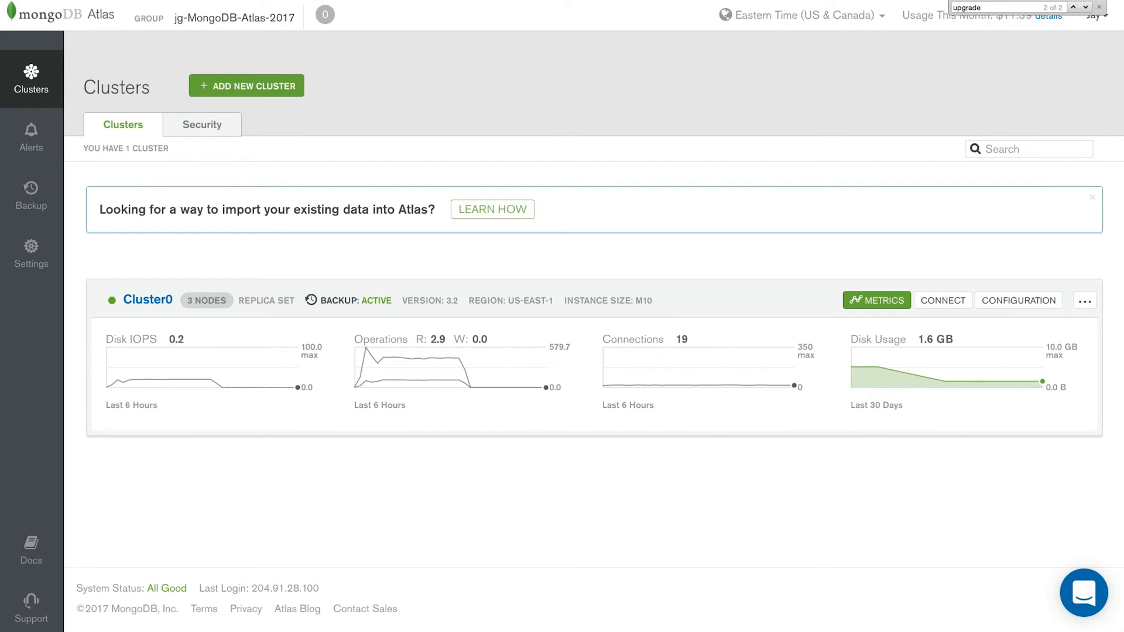
{"action": "mouse_move", "coordinate": [1018, 300]}
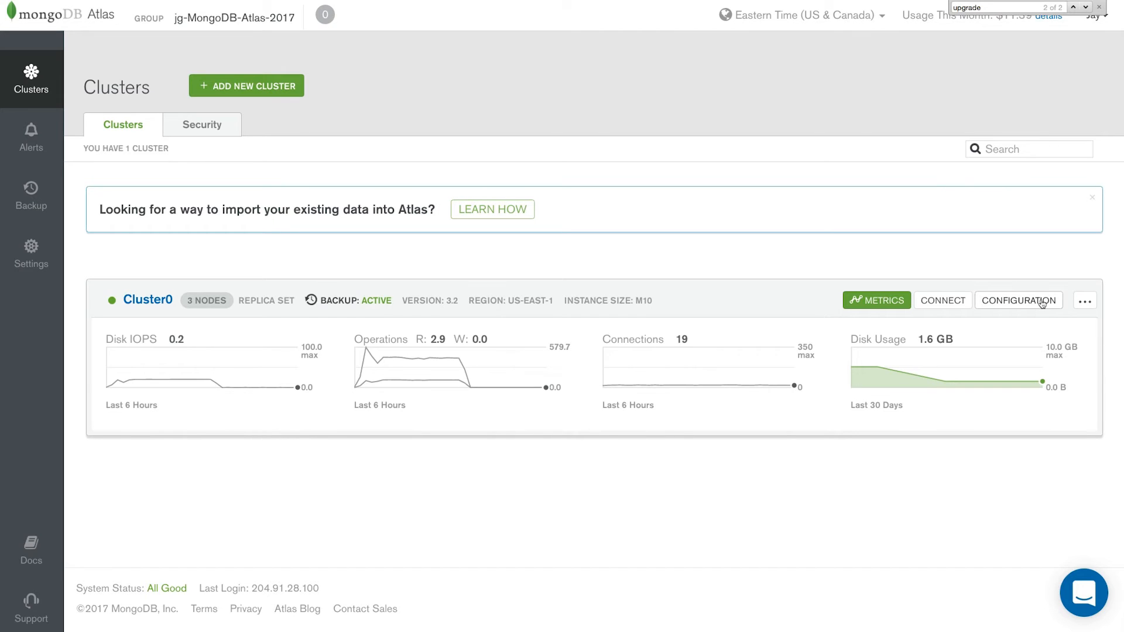
Step: Change Cluster0's configuration to MongoDB 3.4 with WiredTiger and confirm the deployment
{"action": "left_click", "coordinate": [1018, 300]}
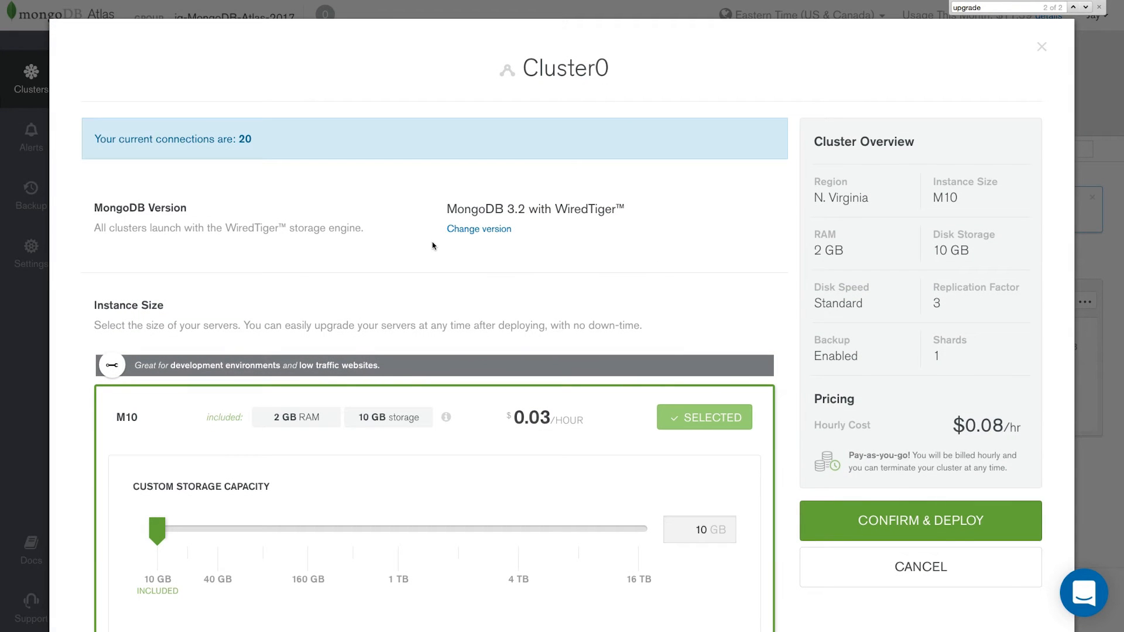
{"action": "mouse_move", "coordinate": [479, 229]}
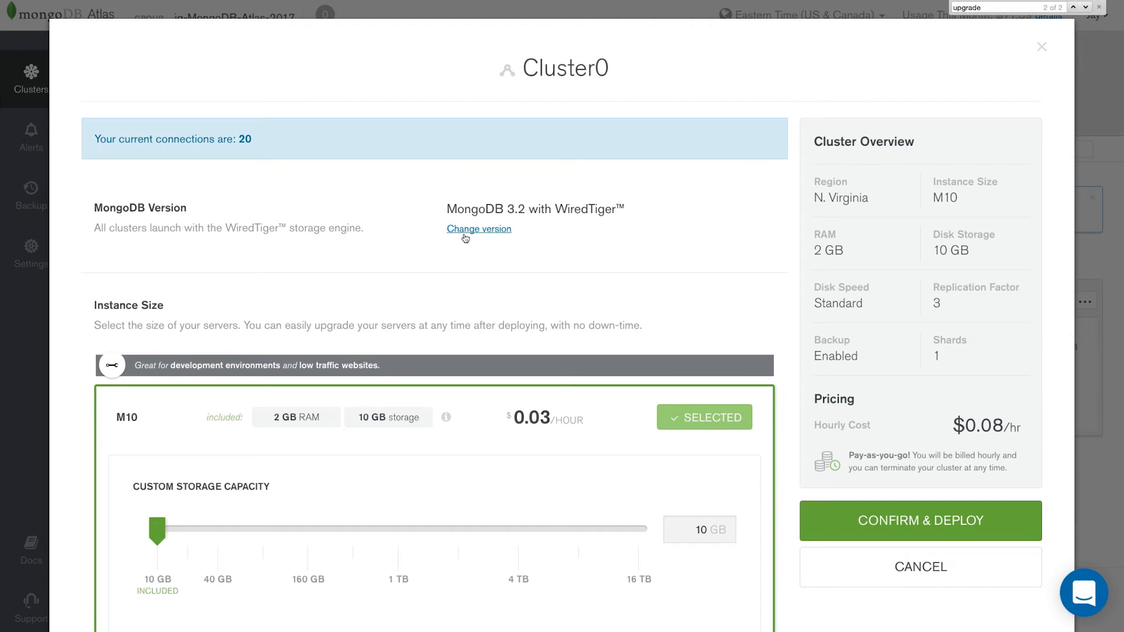
{"action": "left_click", "coordinate": [479, 228]}
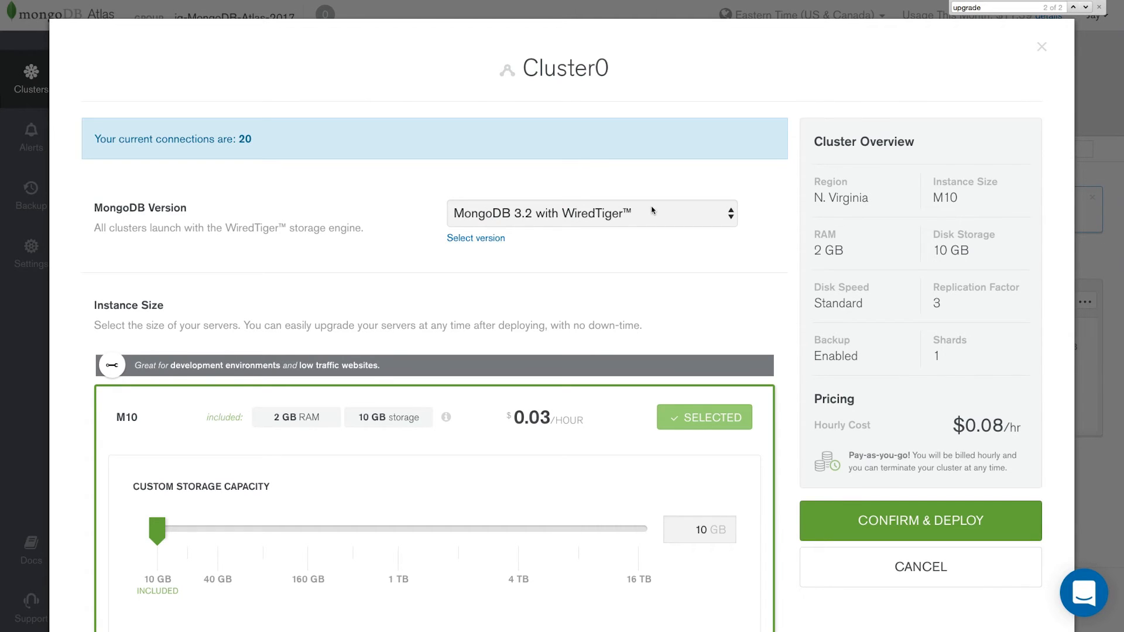
{"action": "left_click", "coordinate": [591, 213]}
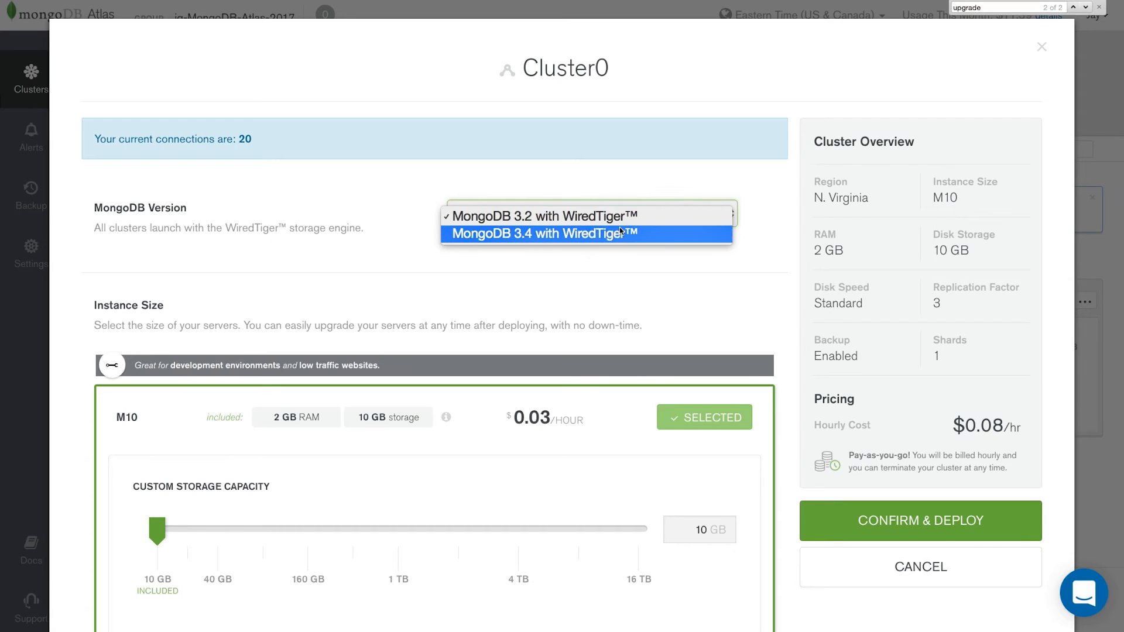
{"action": "mouse_move", "coordinate": [598, 237]}
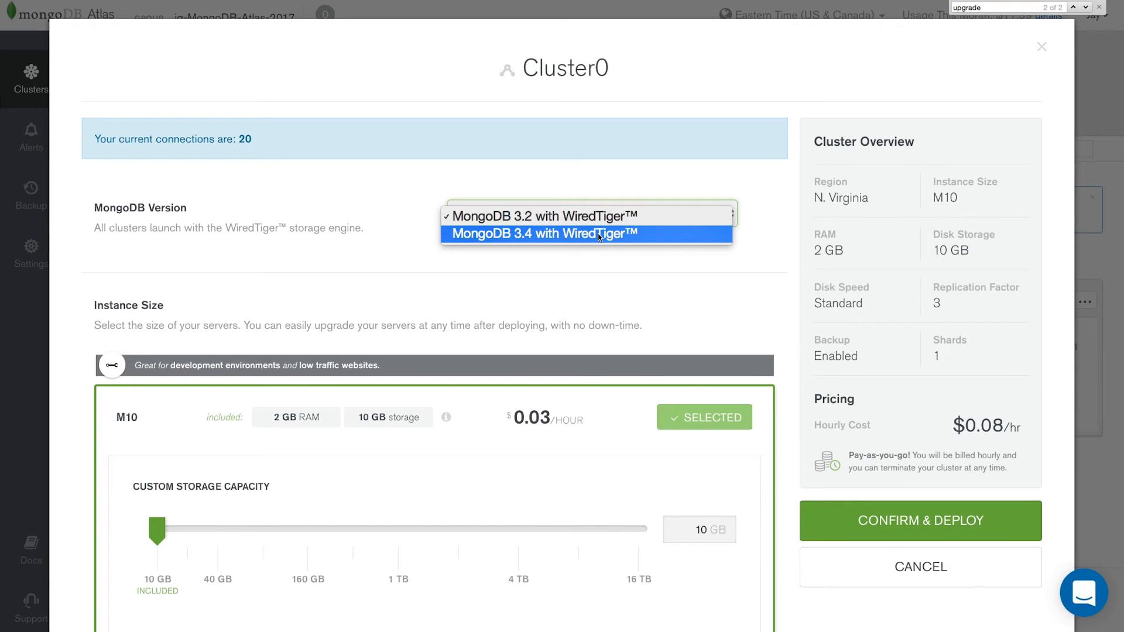
{"action": "left_click", "coordinate": [588, 234]}
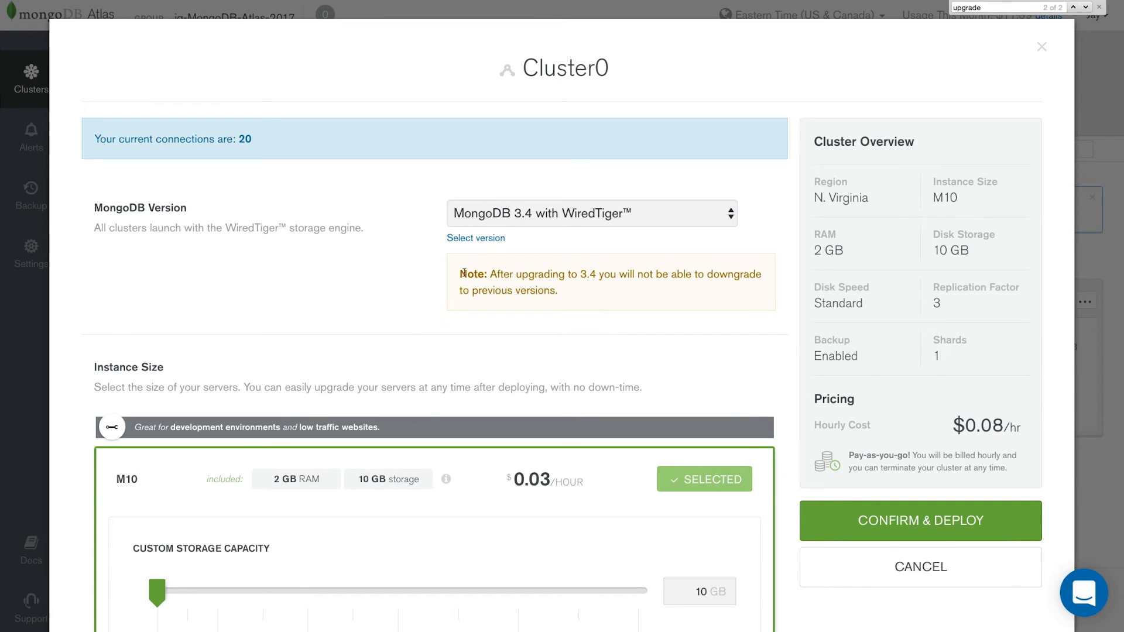
{"action": "mouse_move", "coordinate": [593, 285]}
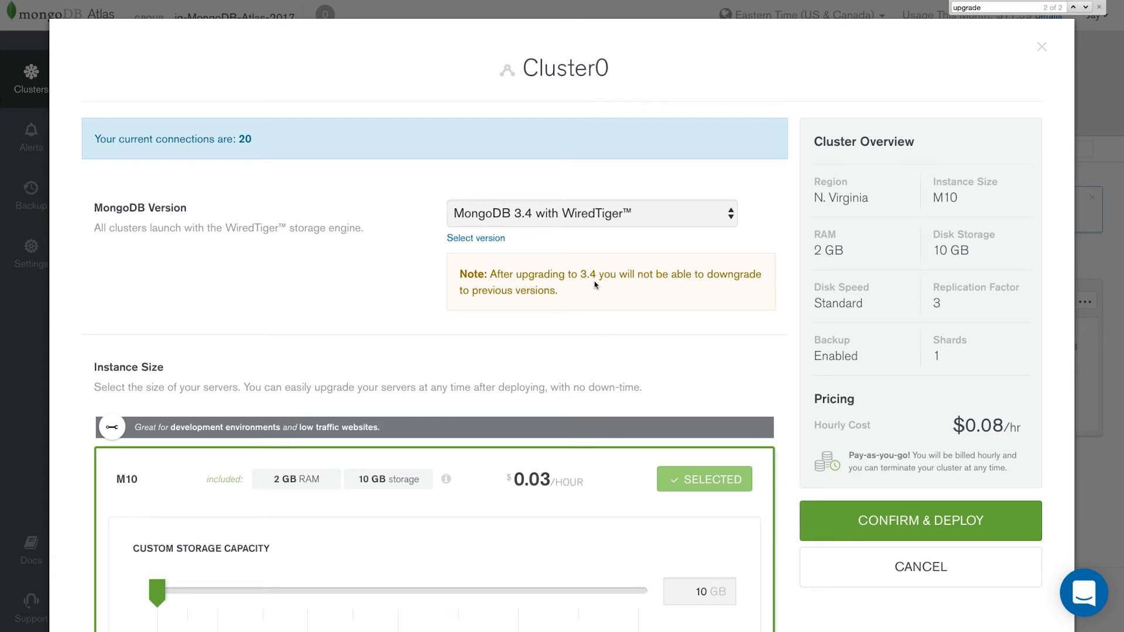
{"action": "mouse_move", "coordinate": [672, 300]}
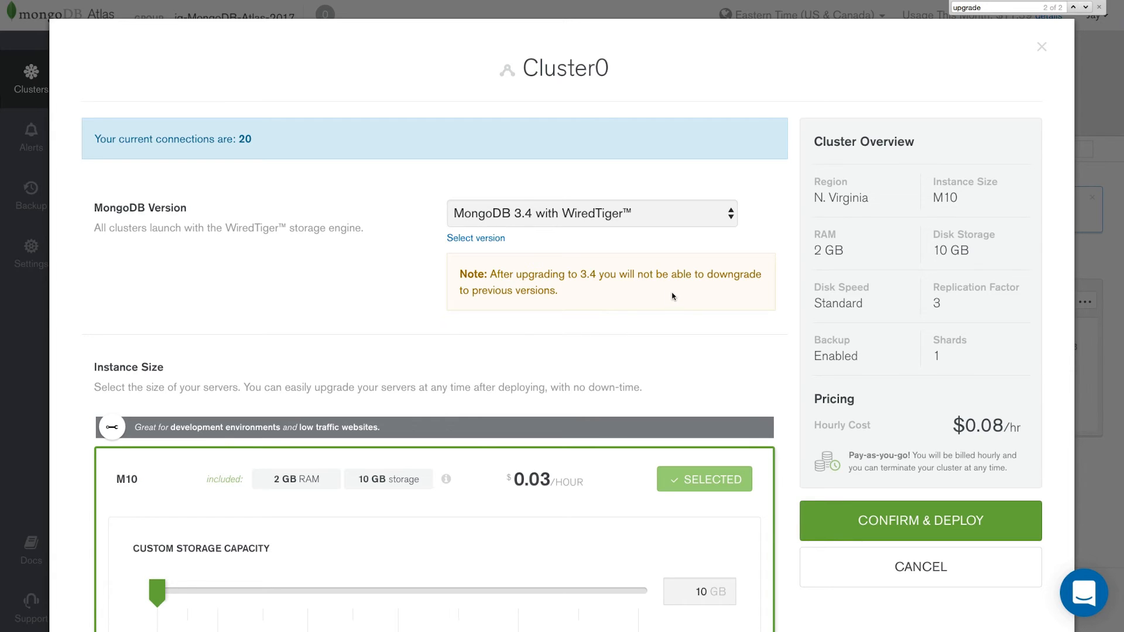
{"action": "scroll", "scroll_direction": "down", "scroll_amount": 3}
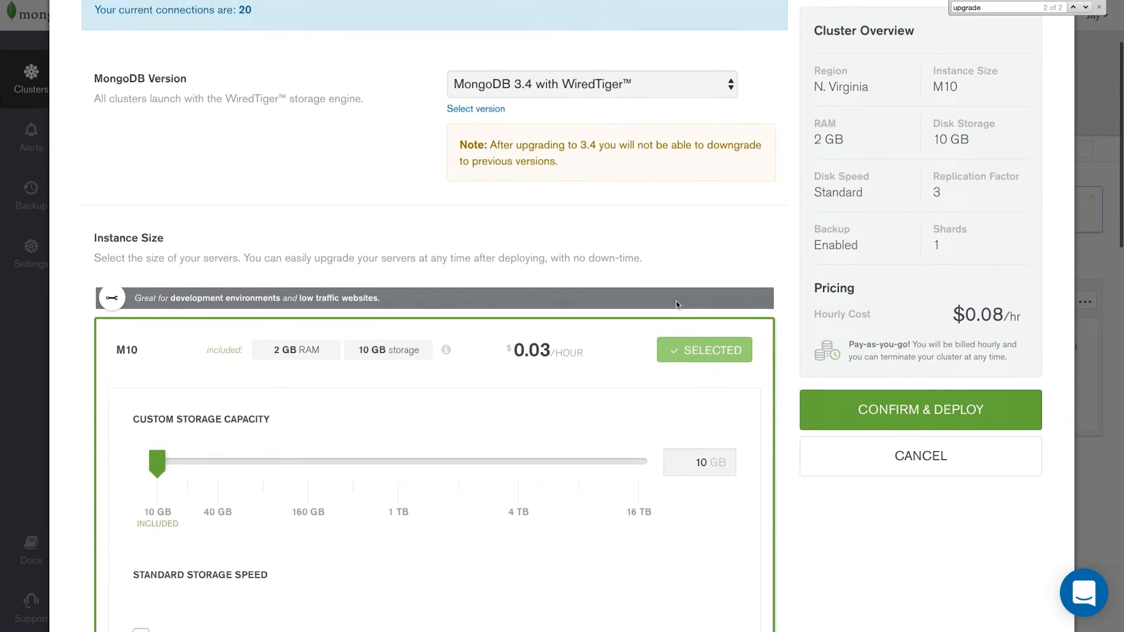
{"action": "scroll", "scroll_direction": "down", "scroll_amount": 3}
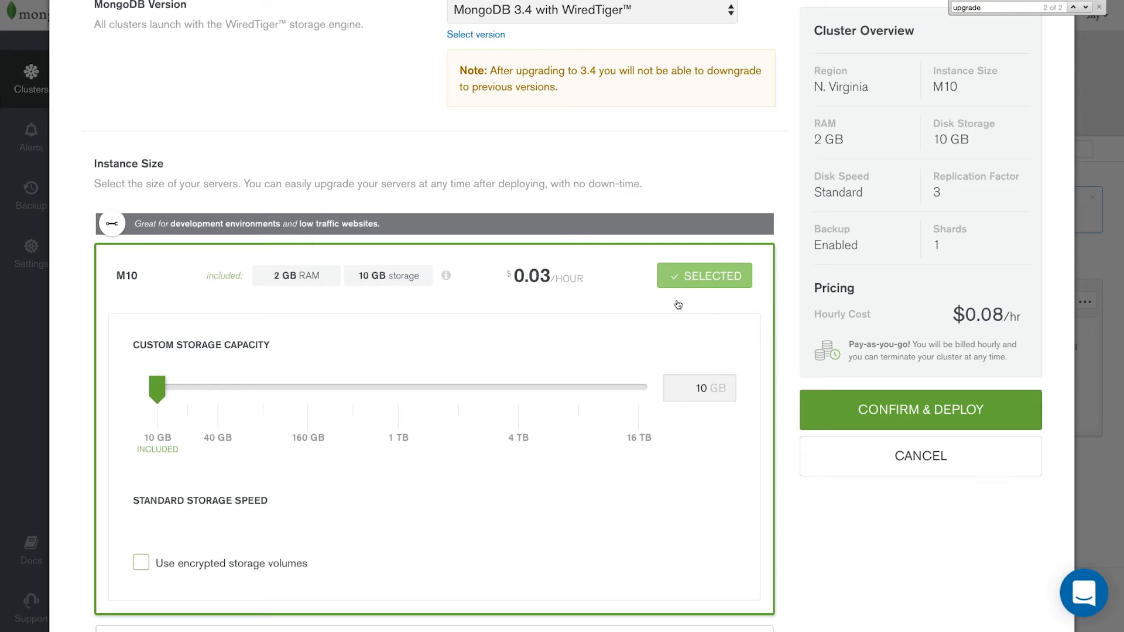
{"action": "mouse_move", "coordinate": [763, 322]}
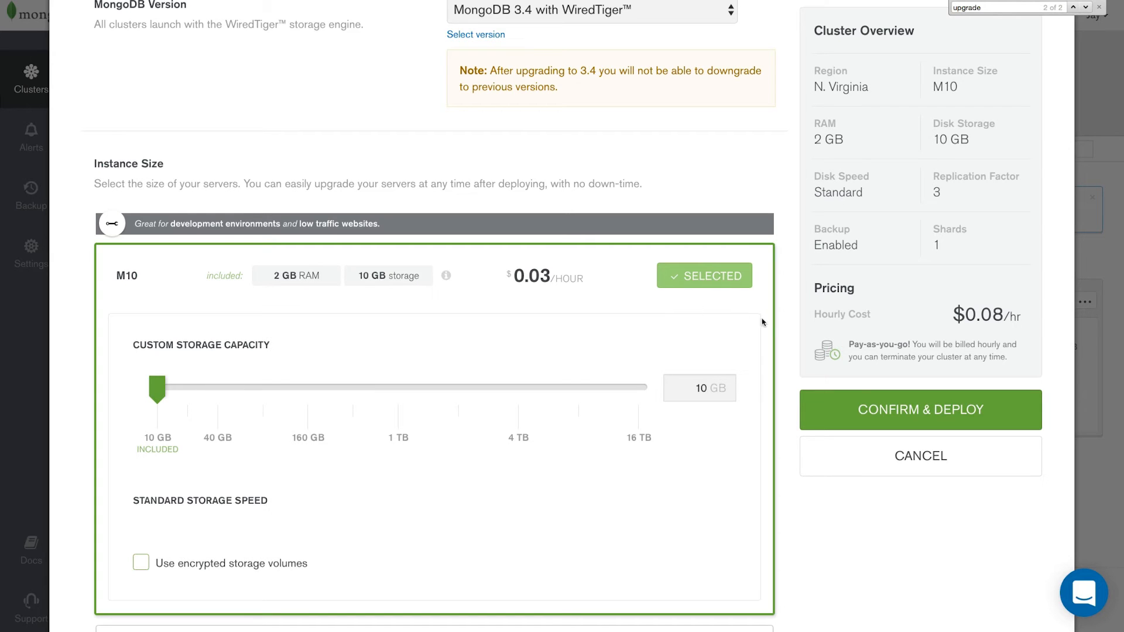
{"action": "mouse_move", "coordinate": [878, 417]}
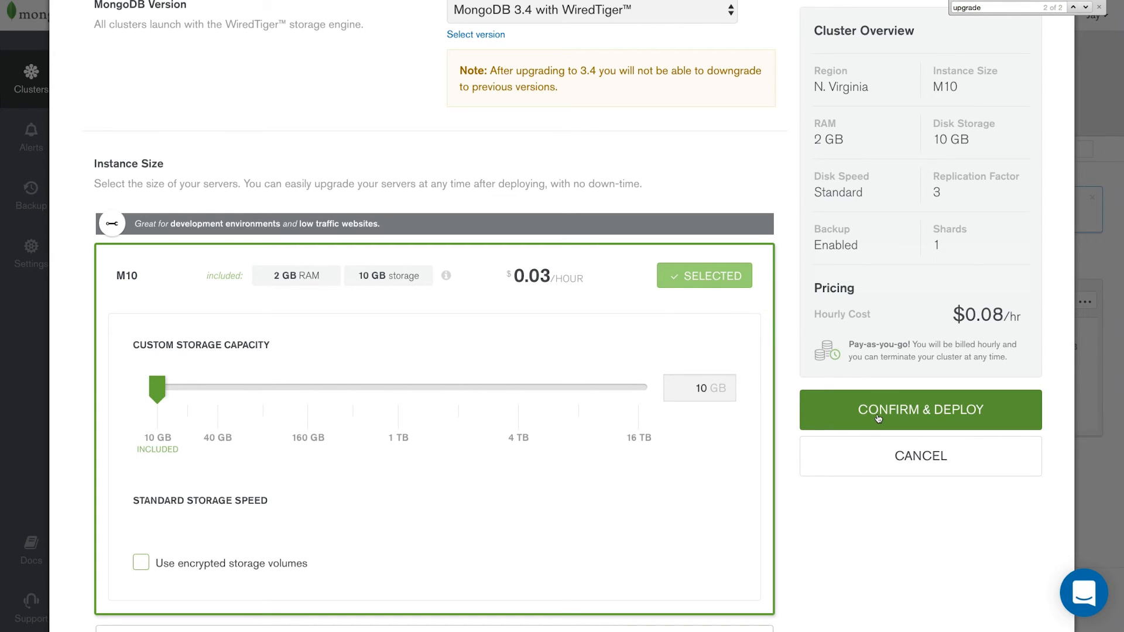
{"action": "left_click", "coordinate": [919, 409]}
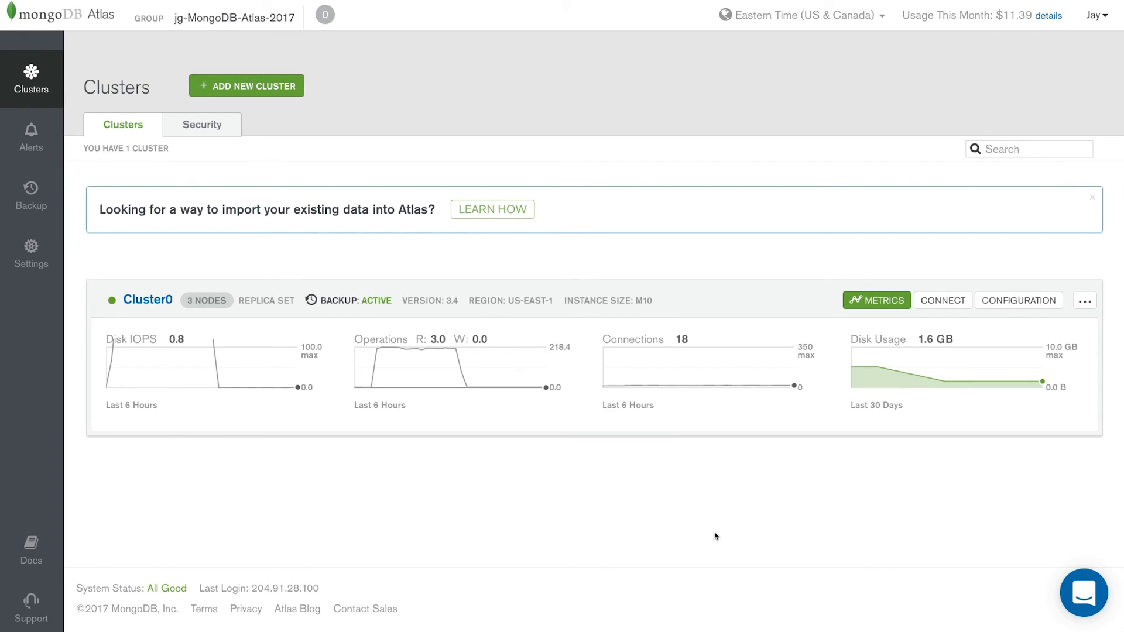
{"action": "mouse_move", "coordinate": [308, 444]}
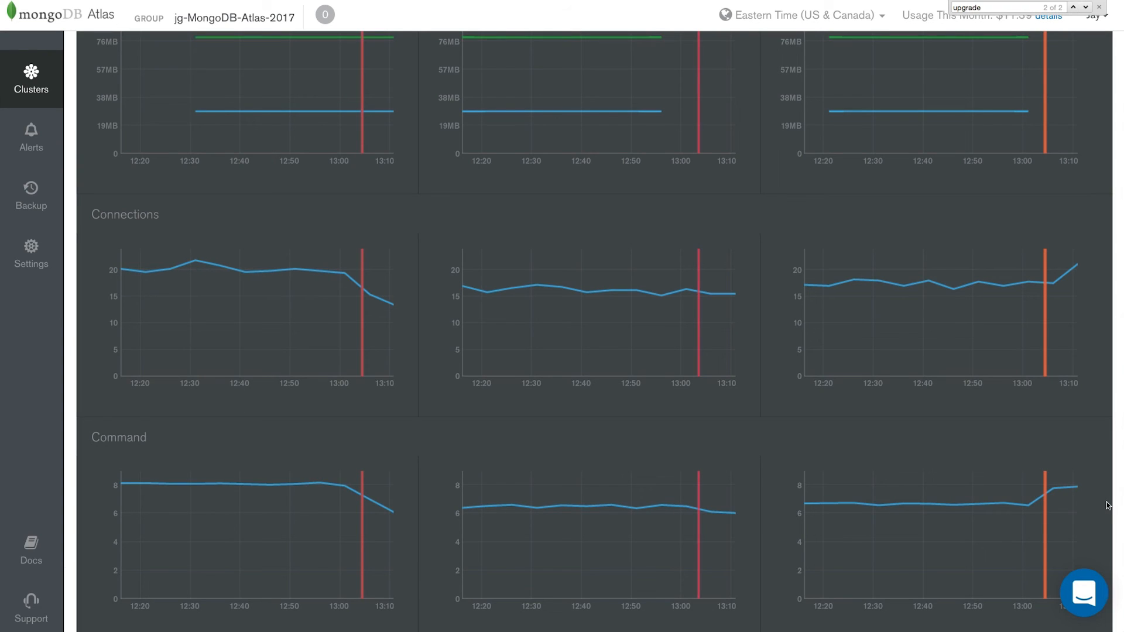
{"action": "mouse_move", "coordinate": [471, 327]}
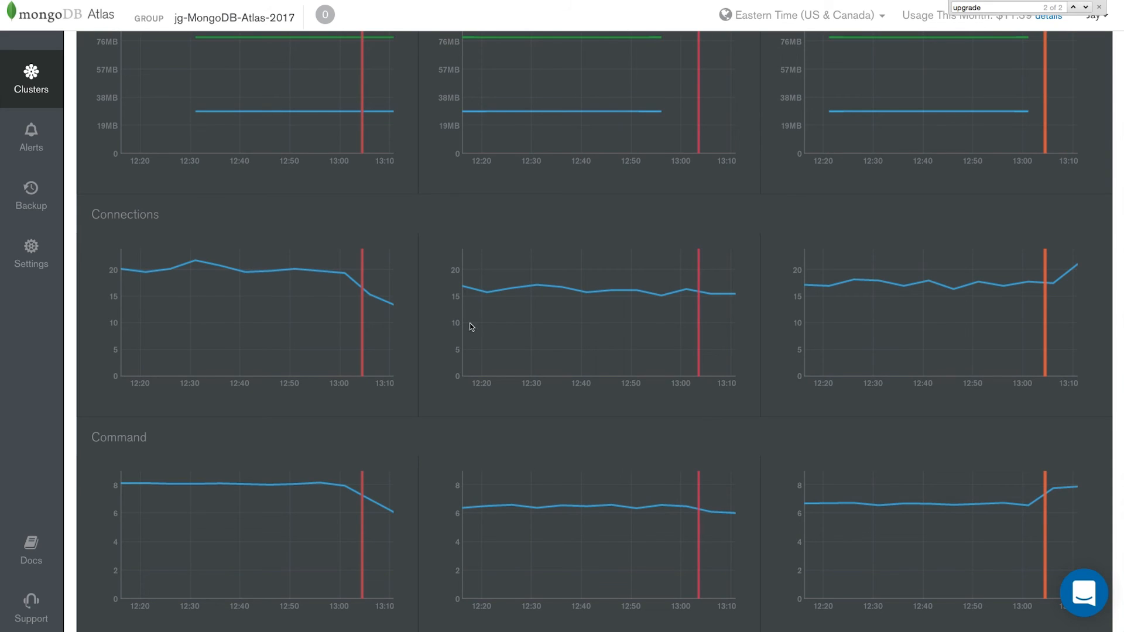
{"action": "mouse_move", "coordinate": [429, 329]}
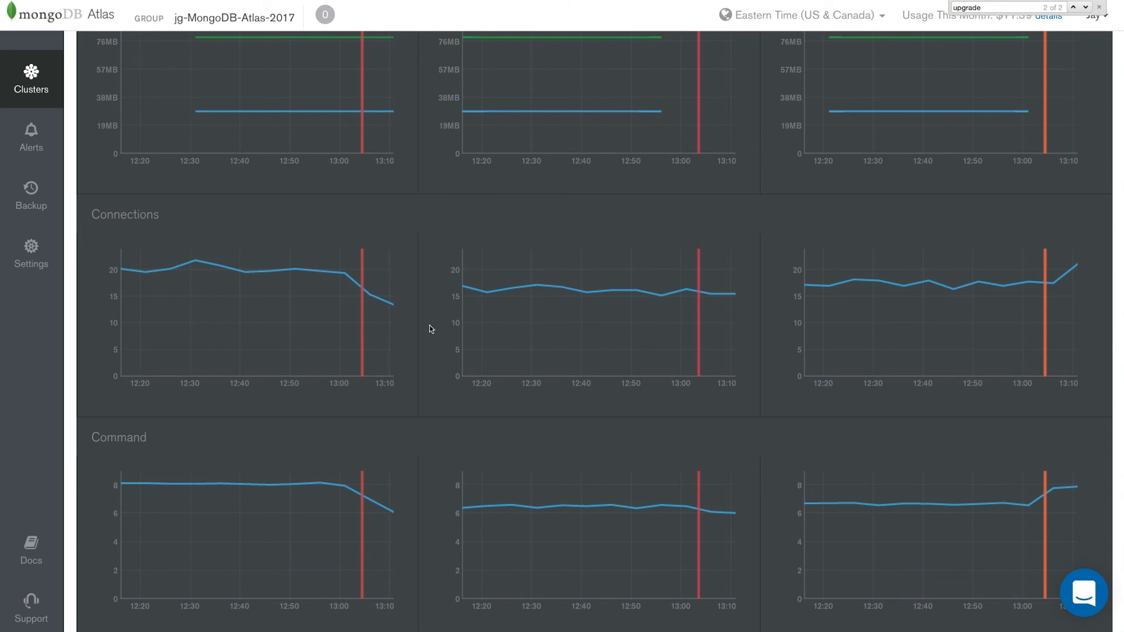
{"action": "mouse_move", "coordinate": [392, 306]}
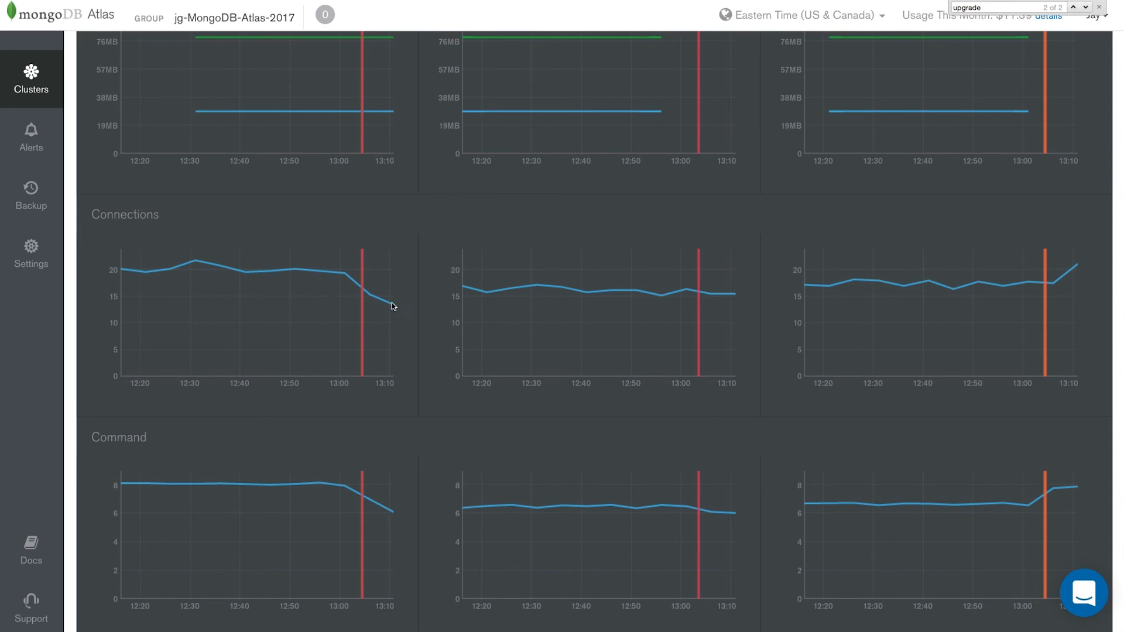
{"action": "mouse_move", "coordinate": [852, 256]}
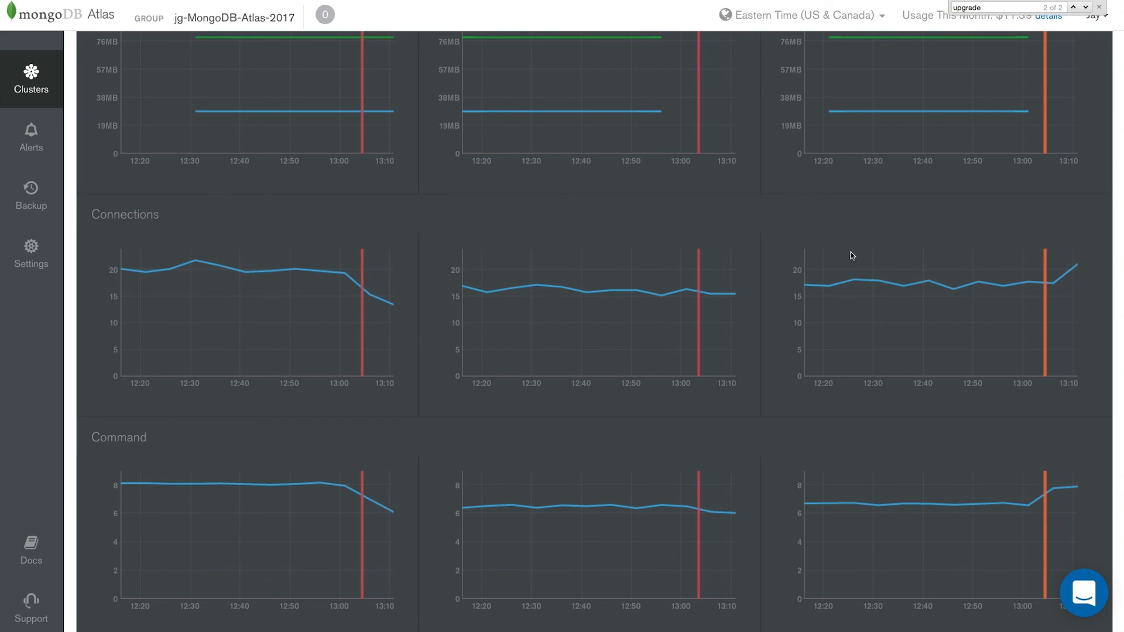
{"action": "mouse_move", "coordinate": [942, 274]}
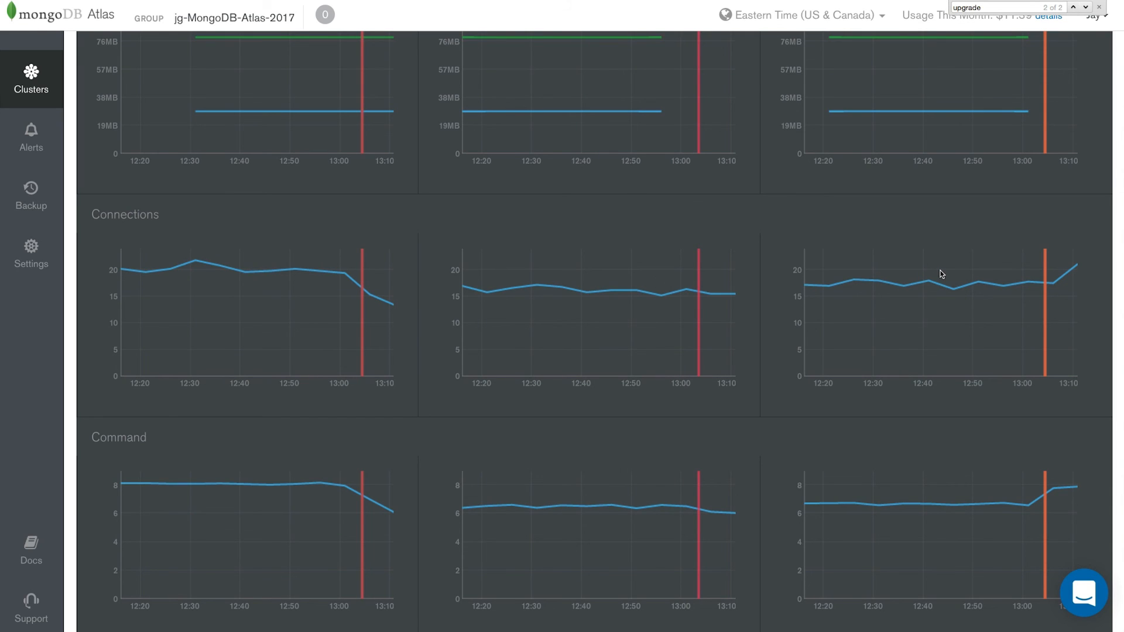